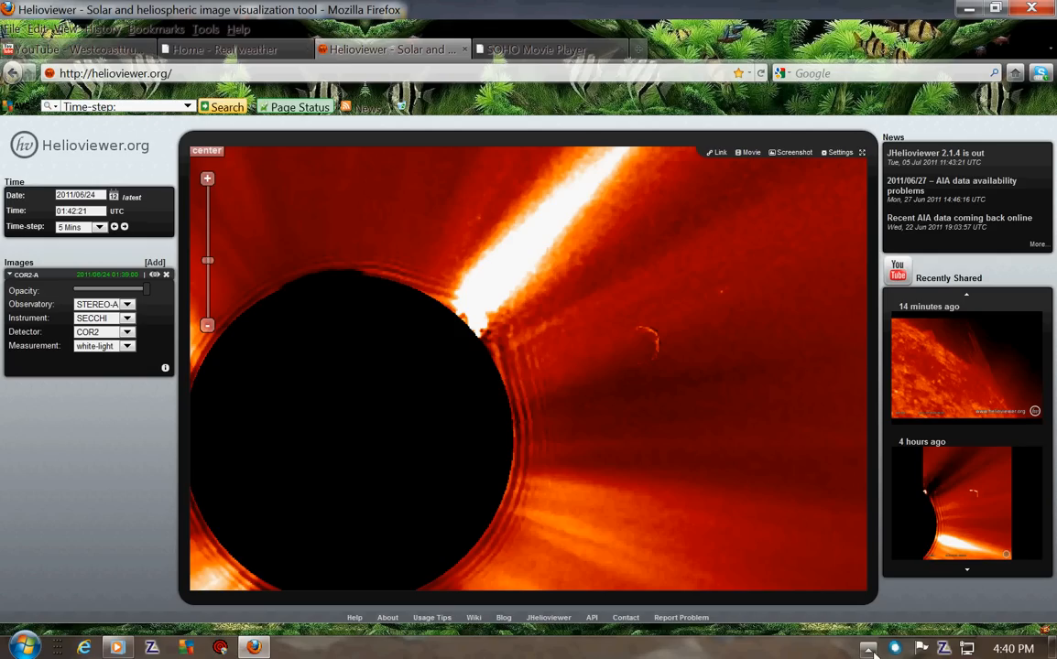
mouse_move(868, 648)
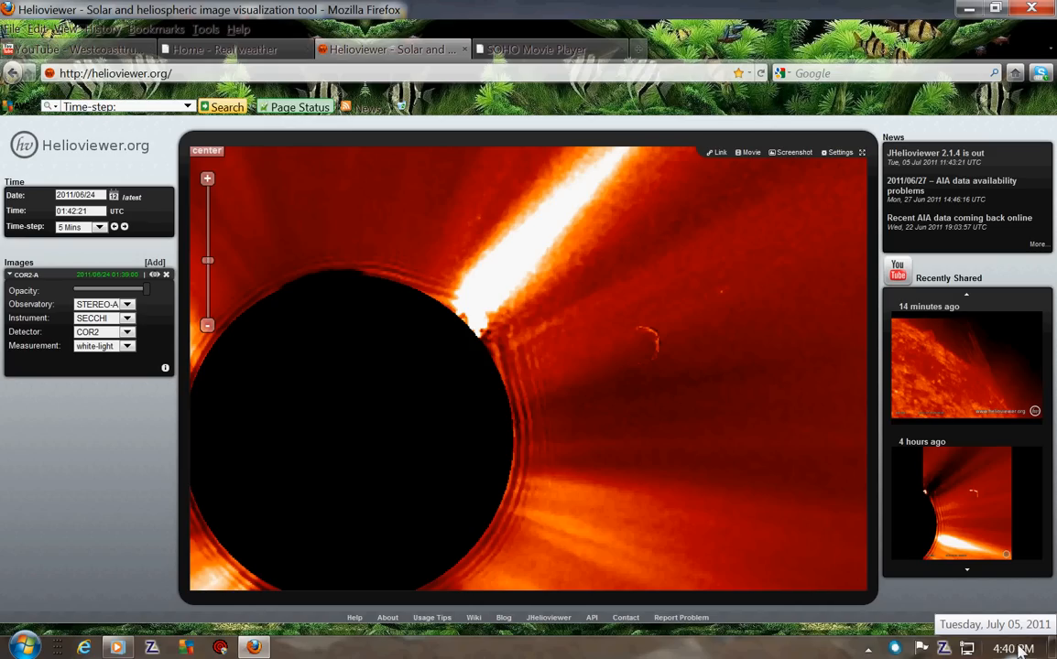
mouse_move(864, 564)
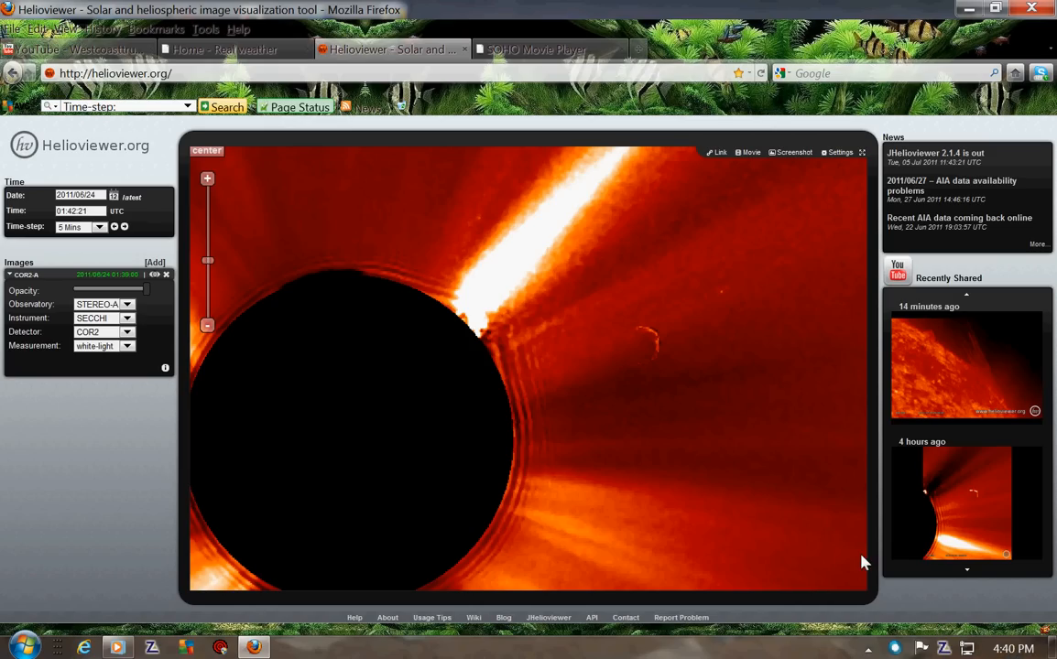
mouse_move(53, 167)
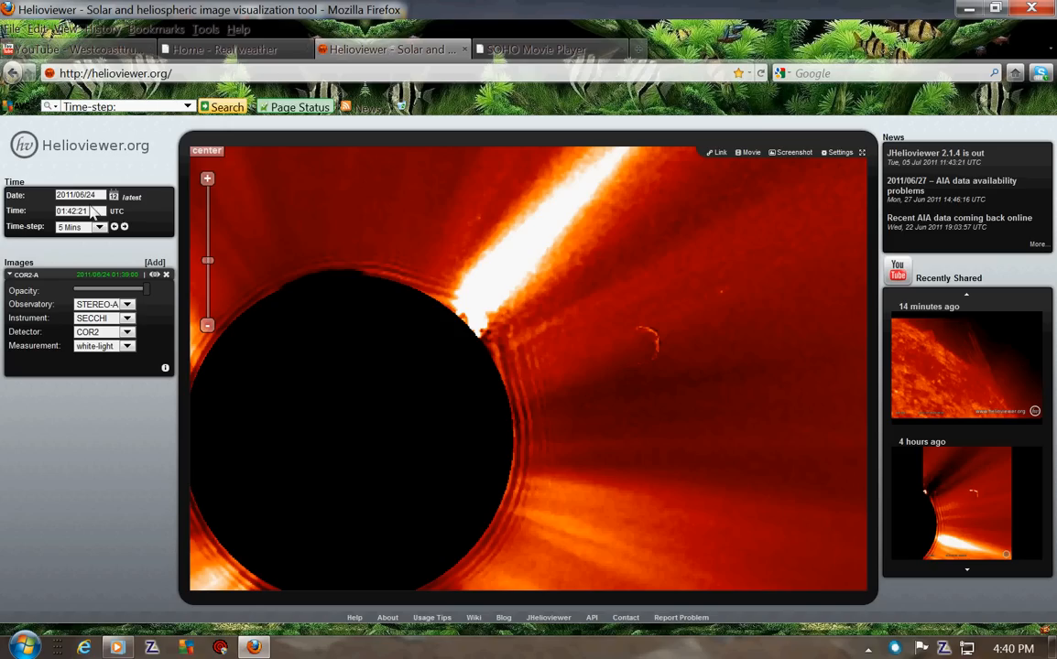
mouse_move(436, 265)
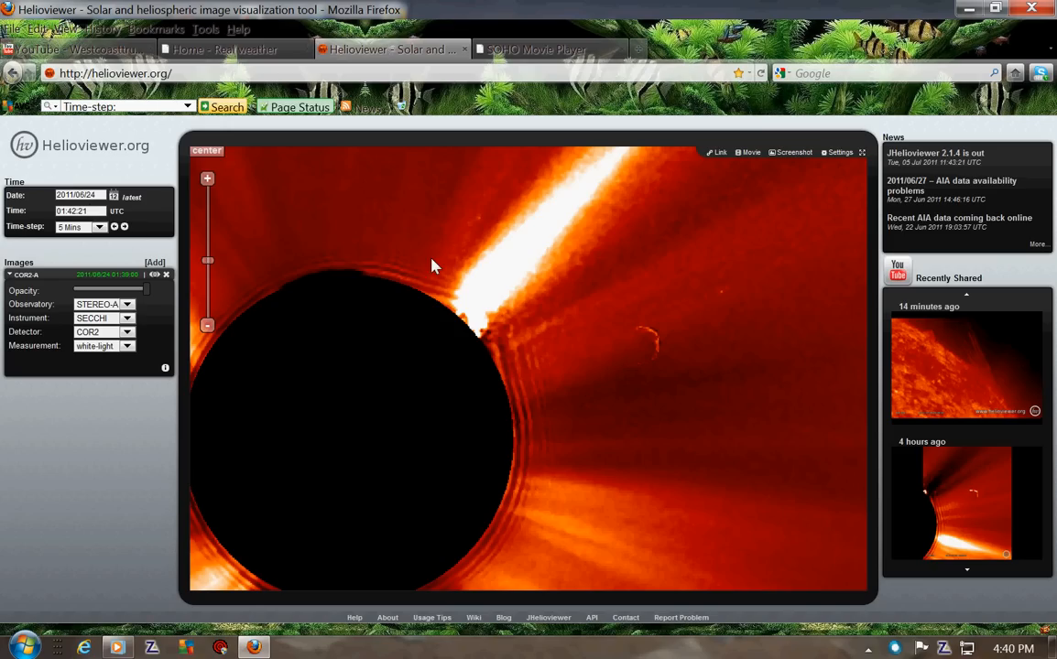
mouse_move(385, 201)
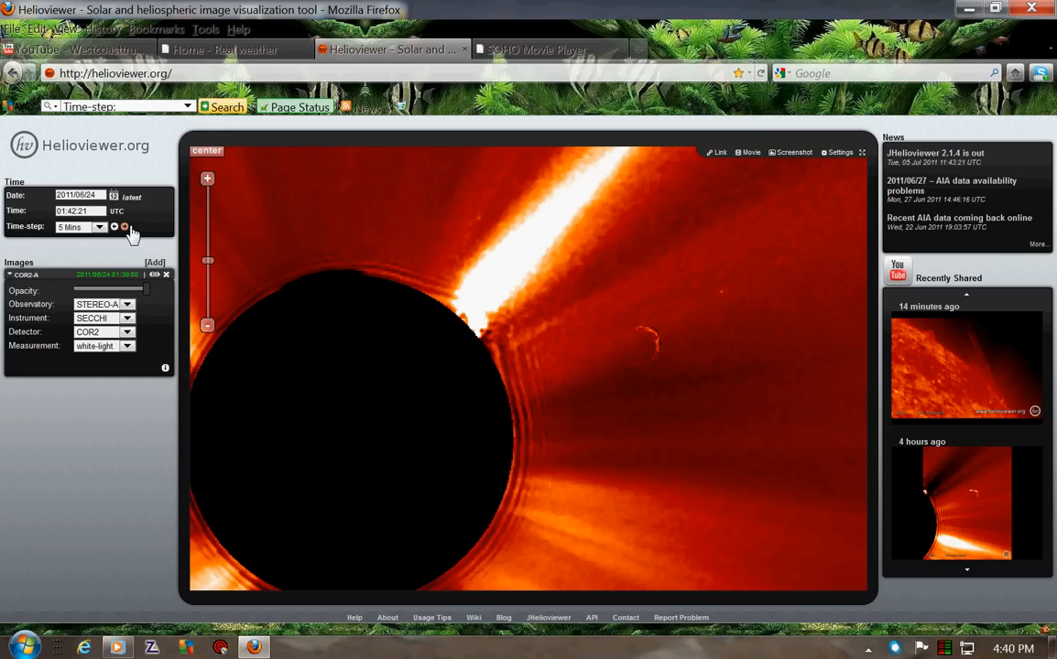
Step the STEREO-A COR2 image forward seven time-steps to about 06:07 UTC, then go to the SOHO Movie Player.
click(125, 227)
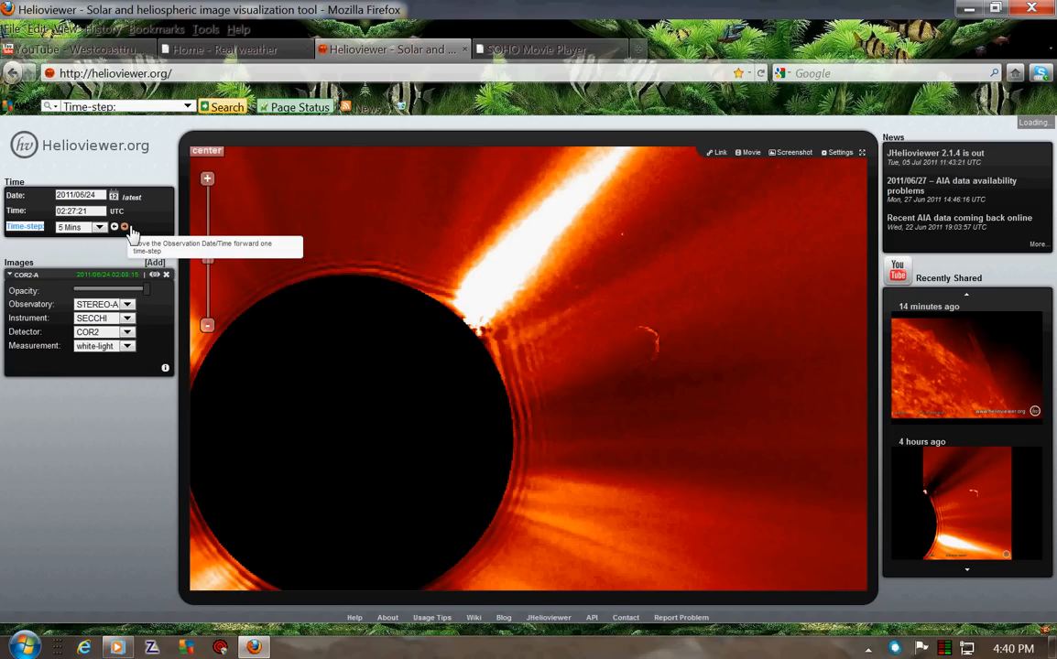
click(125, 227)
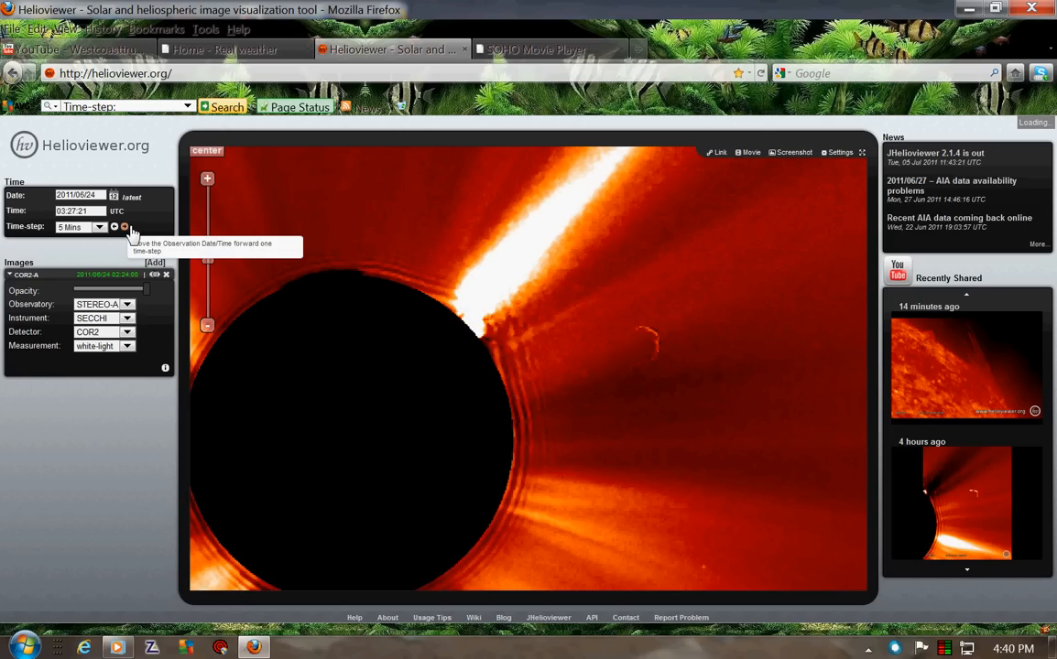
click(125, 227)
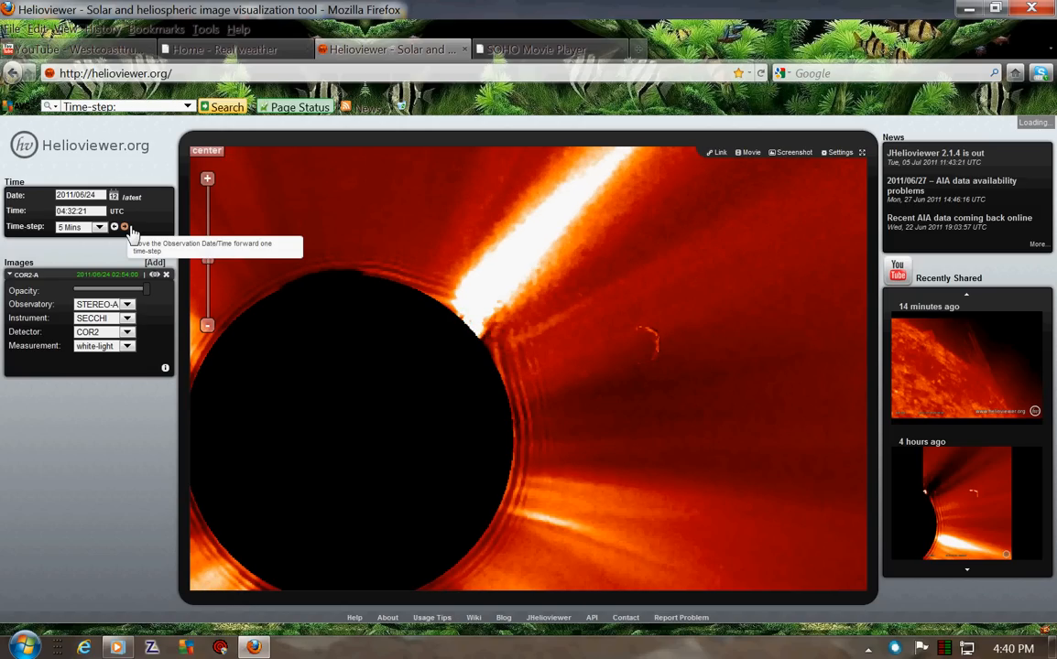
click(124, 227)
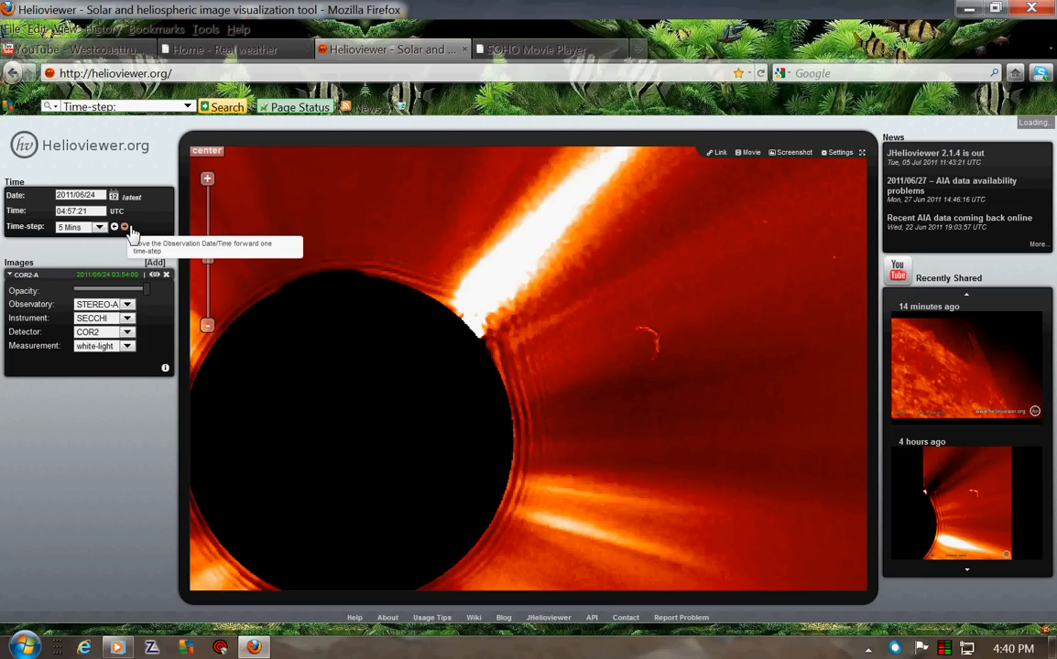
click(124, 227)
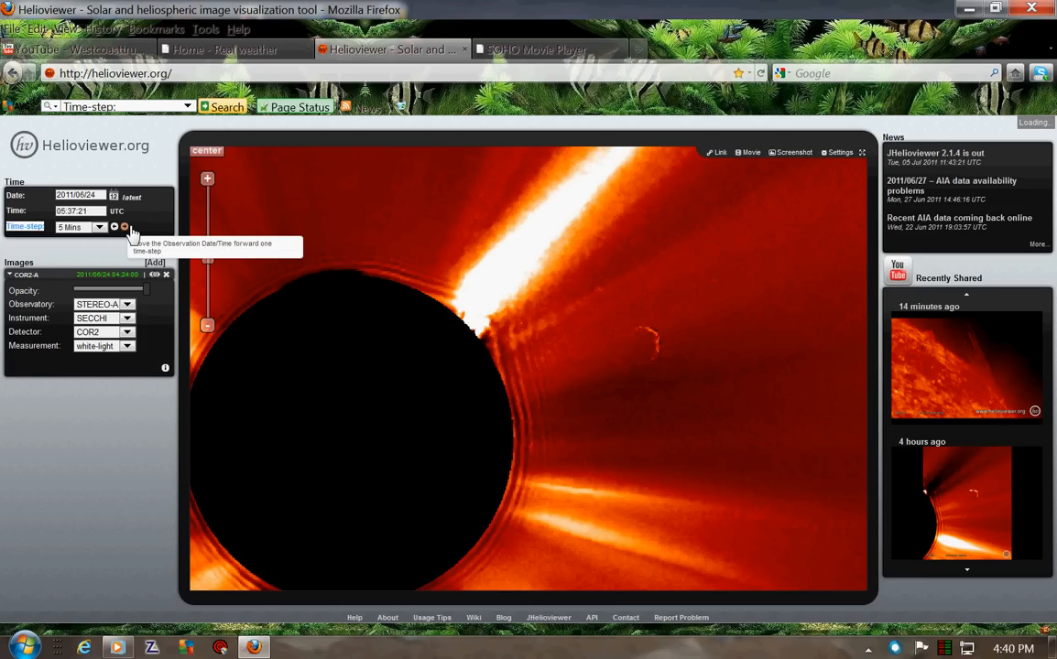
click(124, 227)
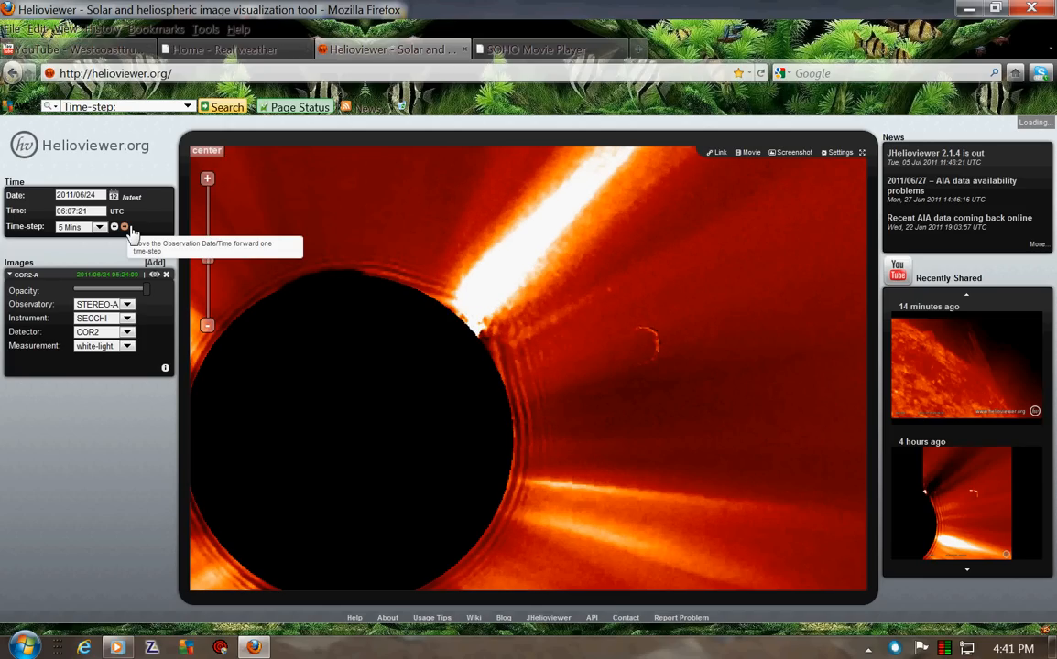
click(125, 227)
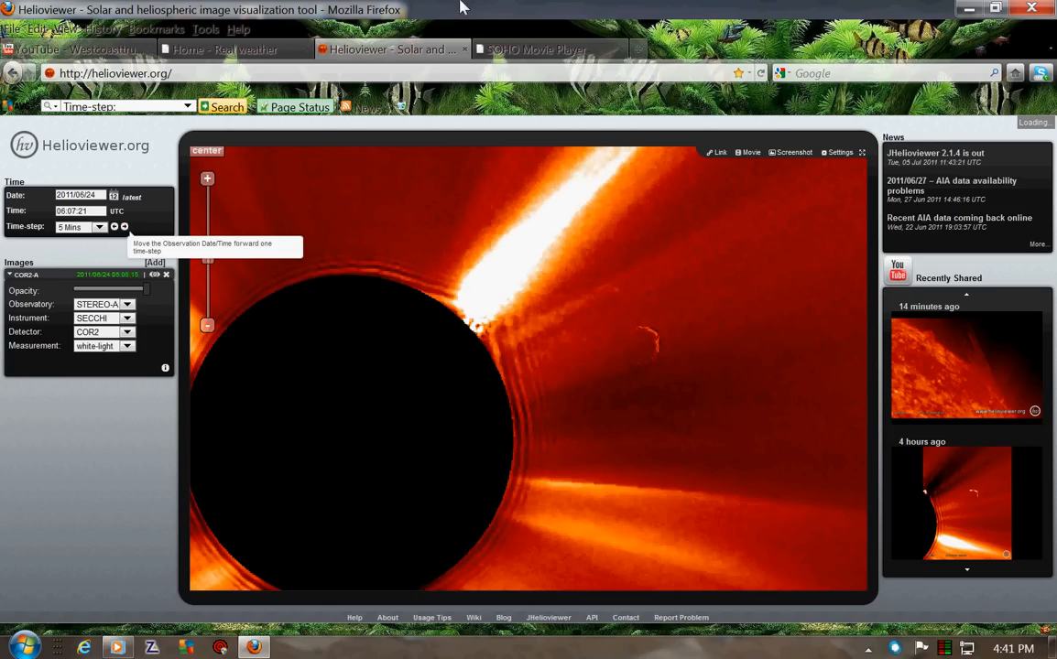
click(537, 49)
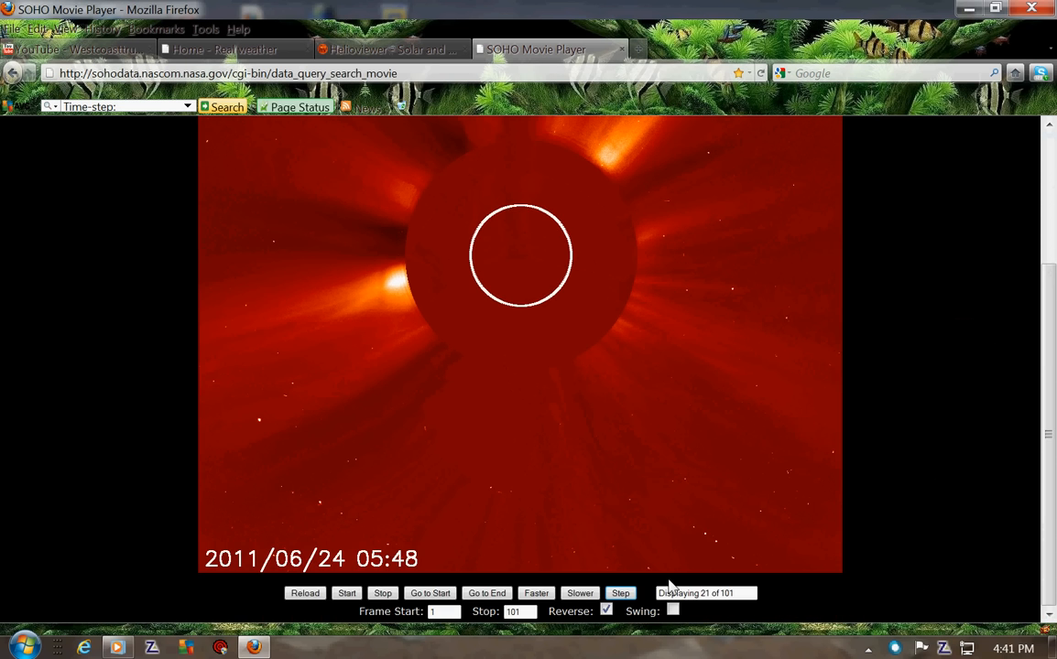
mouse_move(805, 344)
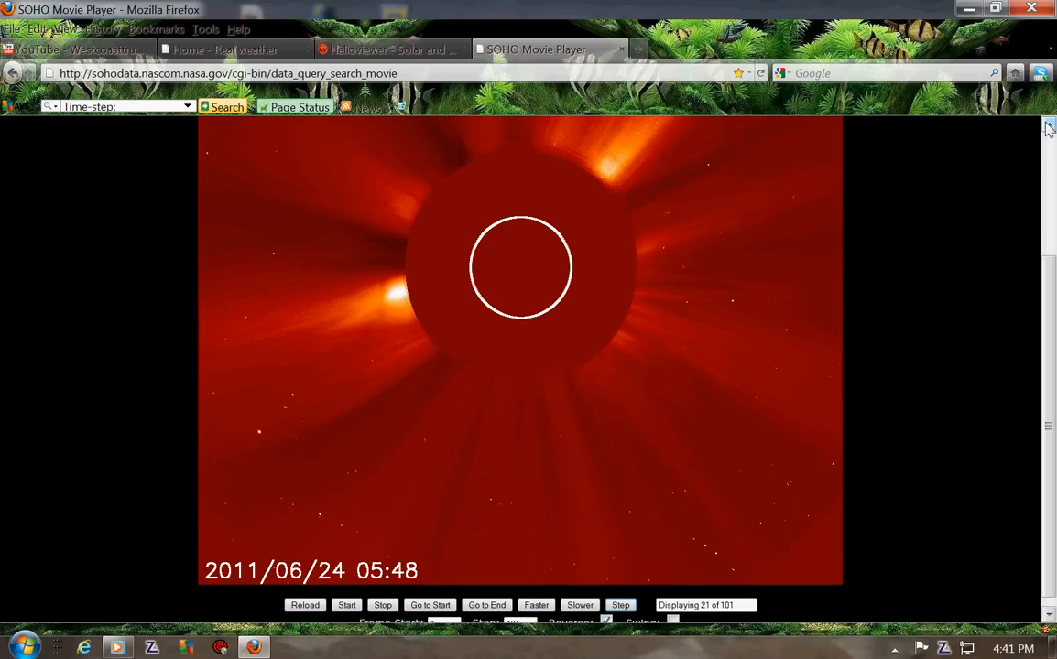
mouse_move(589, 212)
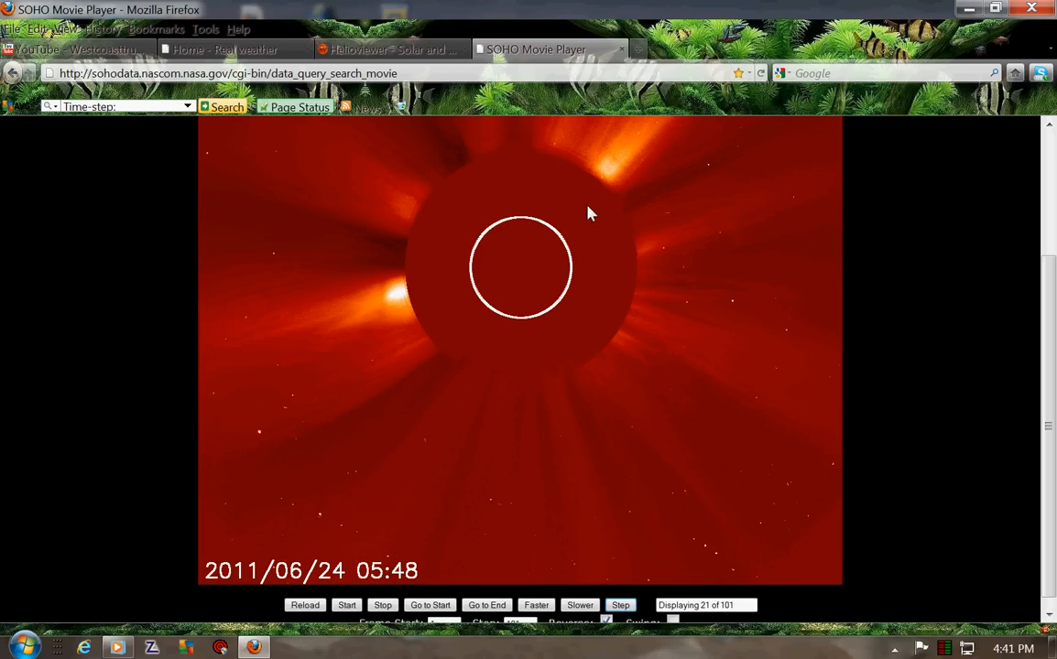
mouse_move(718, 121)
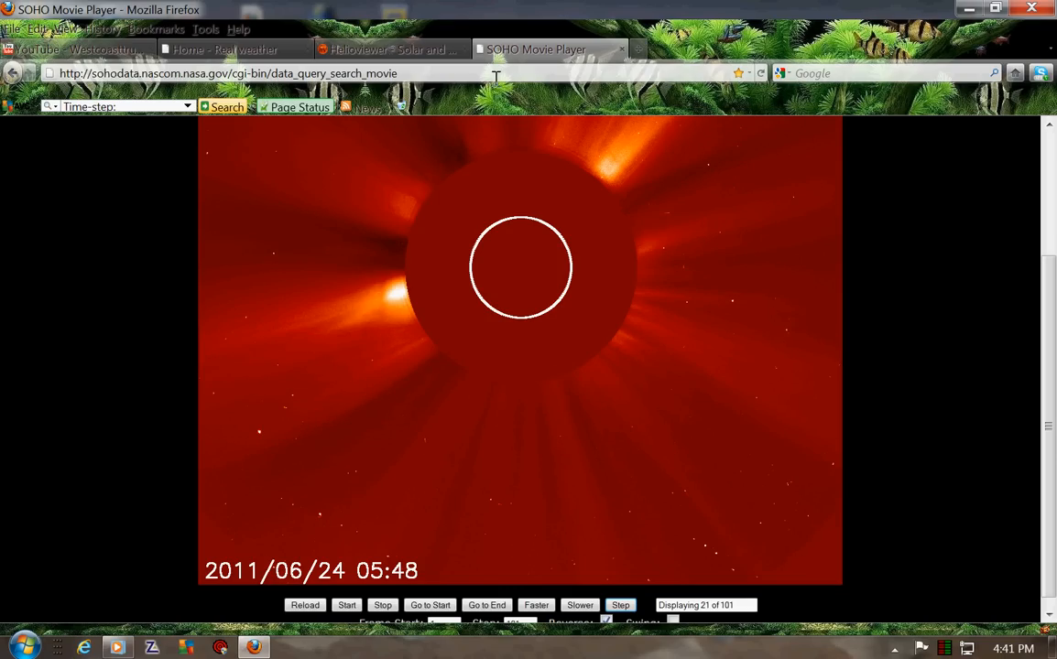
Check the movie against the Helioviewer COR2 view, then step it back to frame 20 at 05:36 UTC.
click(392, 50)
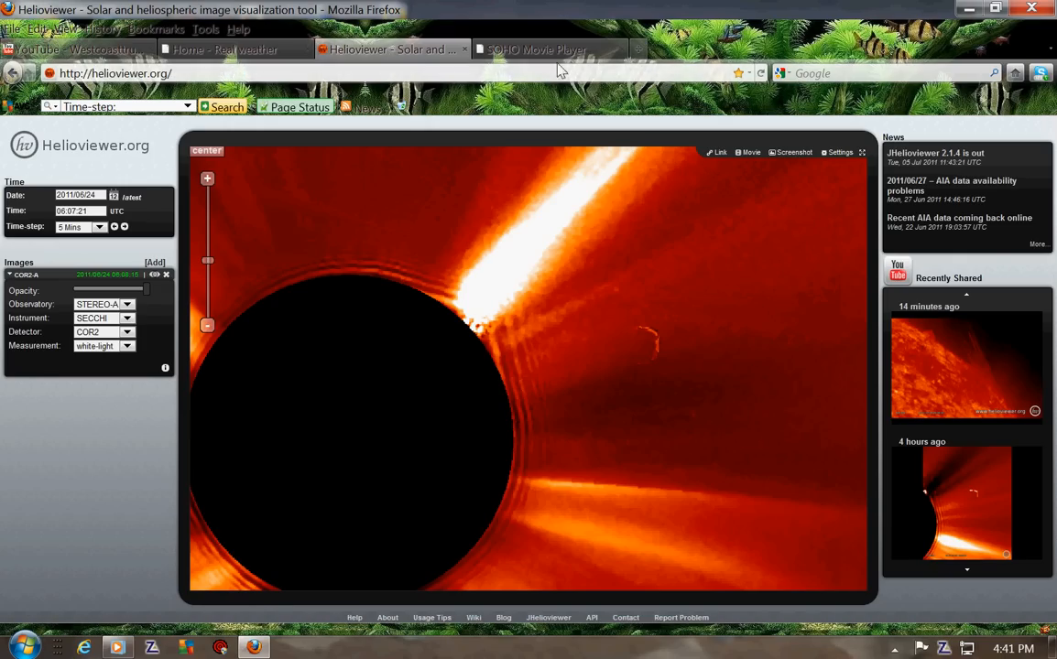
click(537, 50)
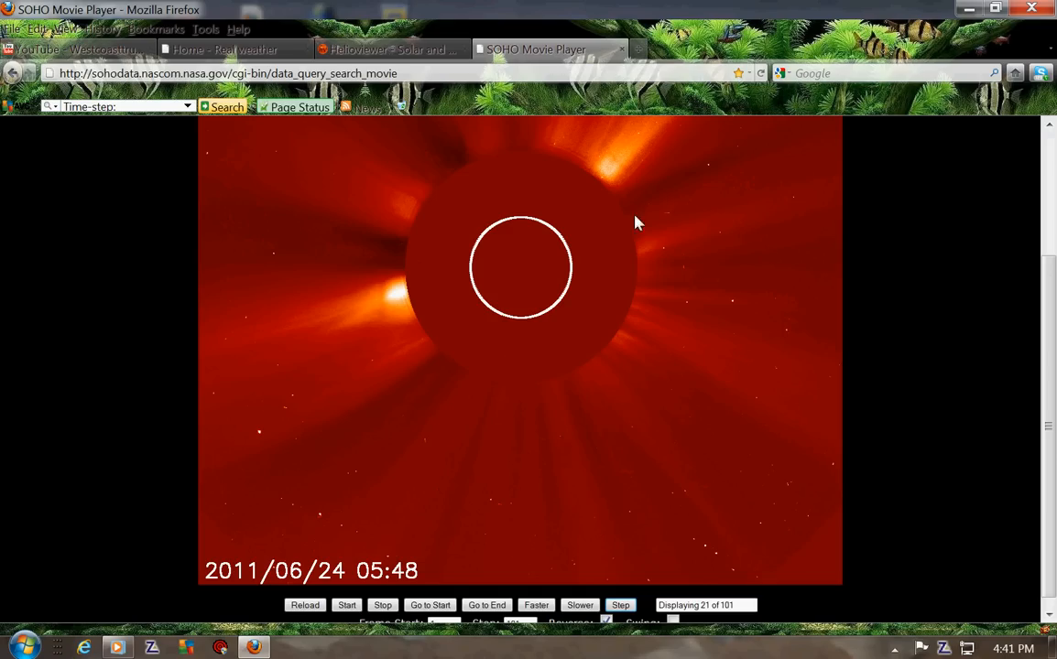
mouse_move(626, 328)
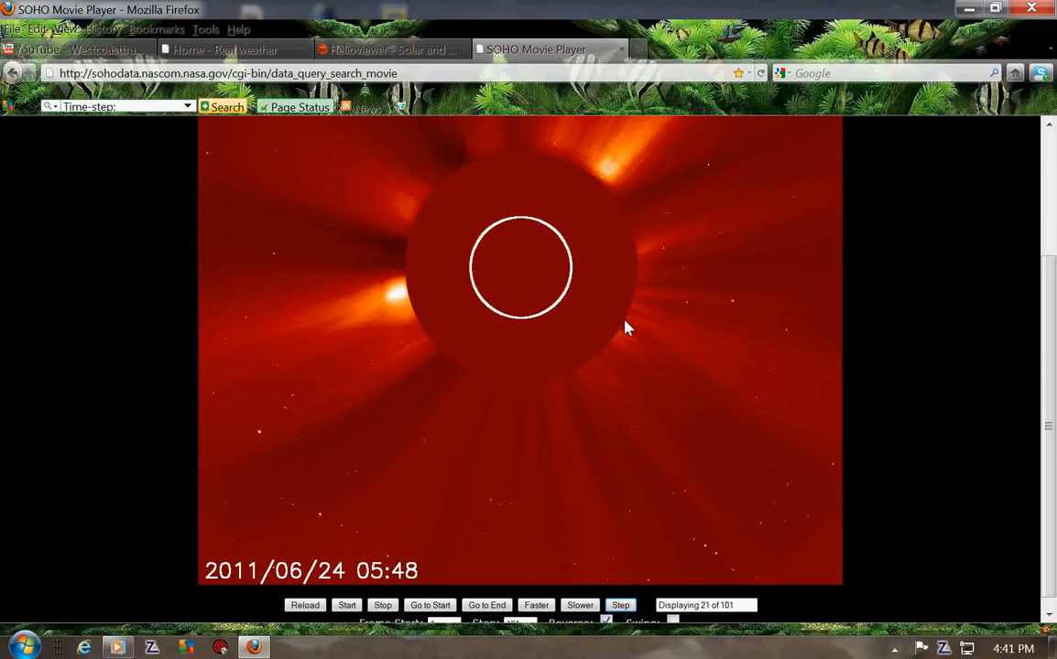
click(619, 604)
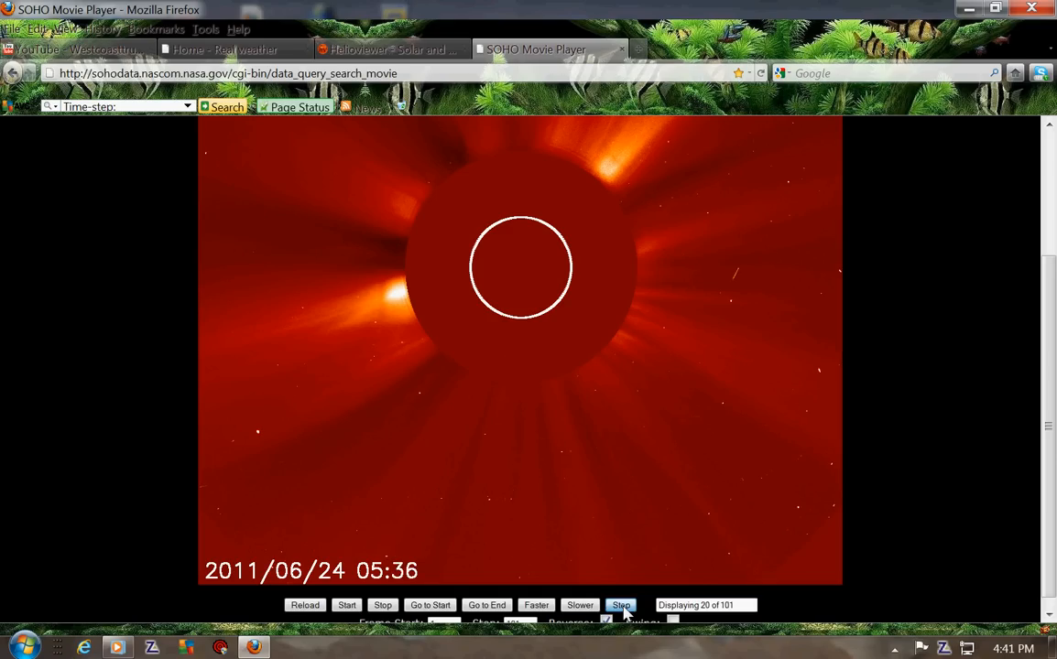
Step the coronagraph movie forward five frames to the 12:36 image (frame 50 of 101), then return to Helioviewer.
click(619, 604)
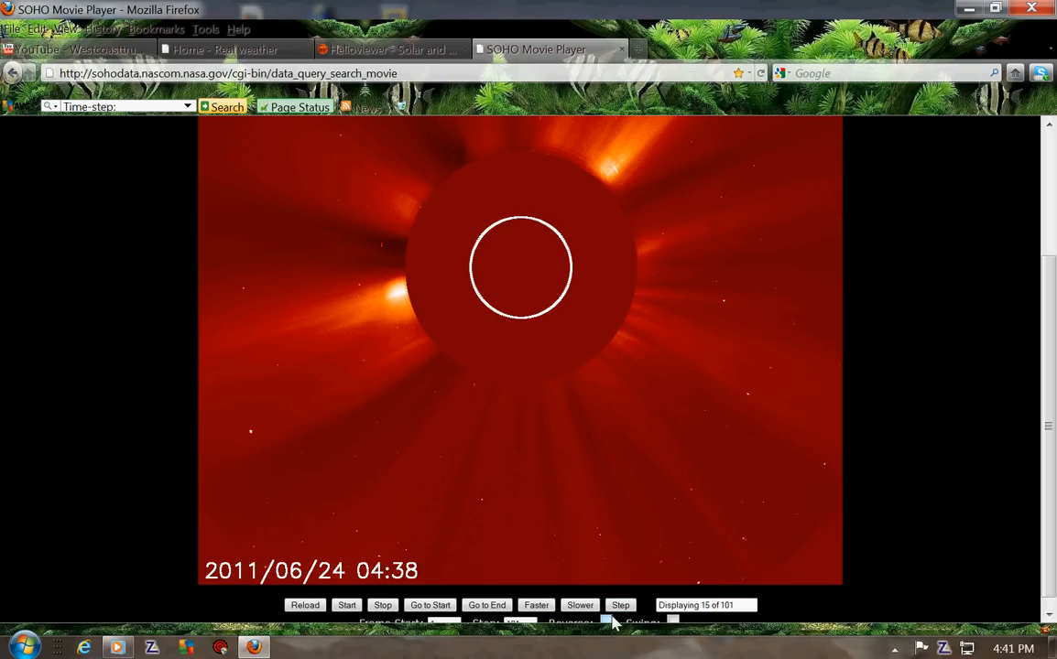
click(619, 605)
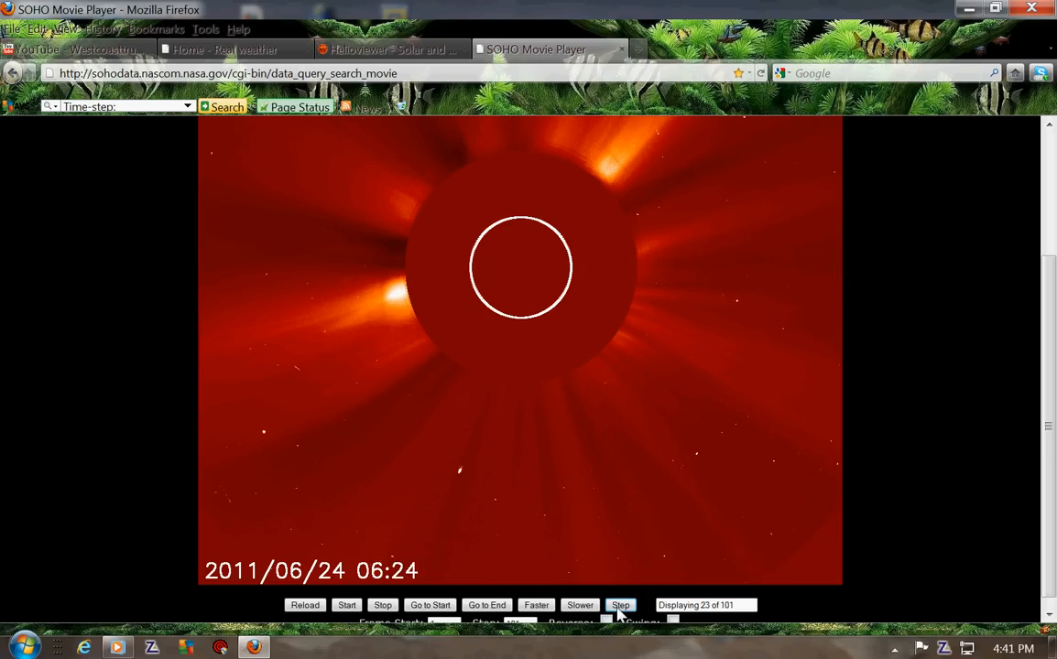
click(619, 604)
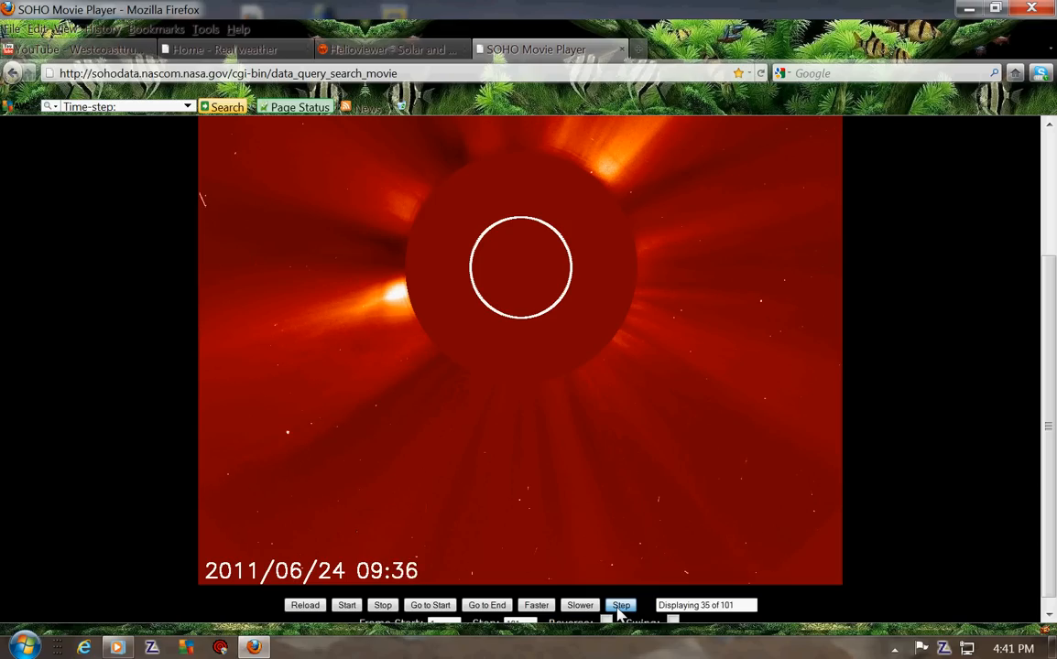
click(620, 604)
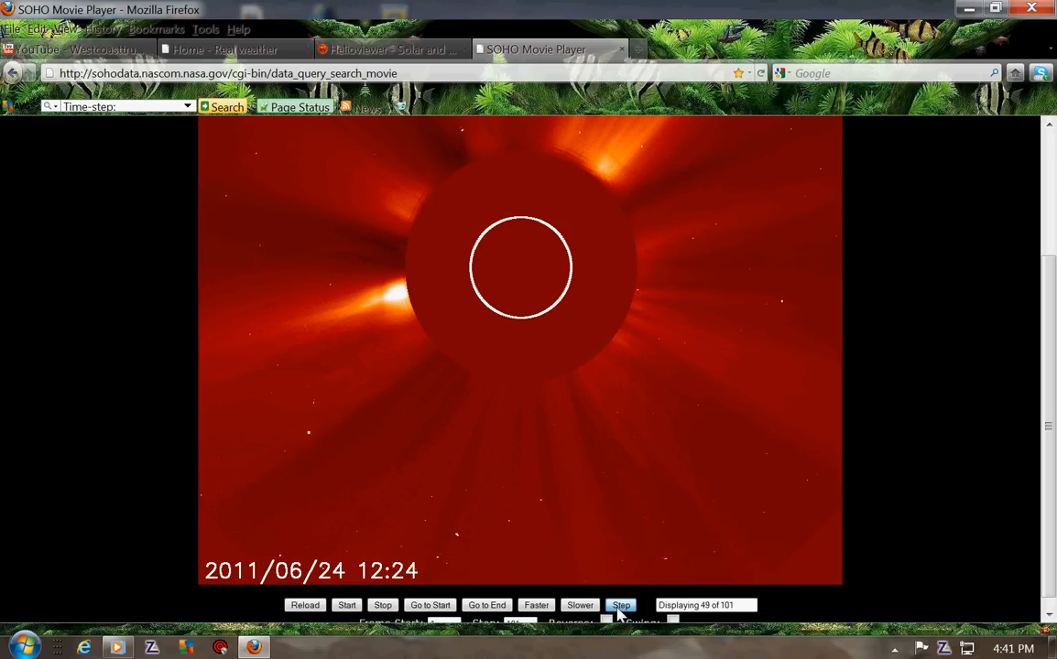
click(619, 604)
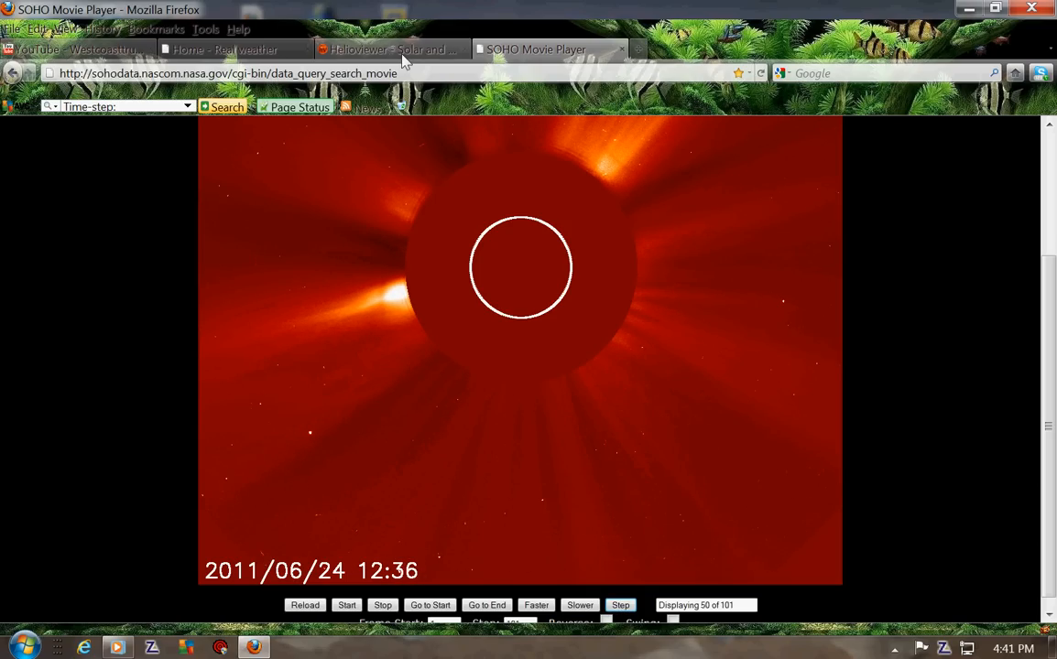
click(388, 49)
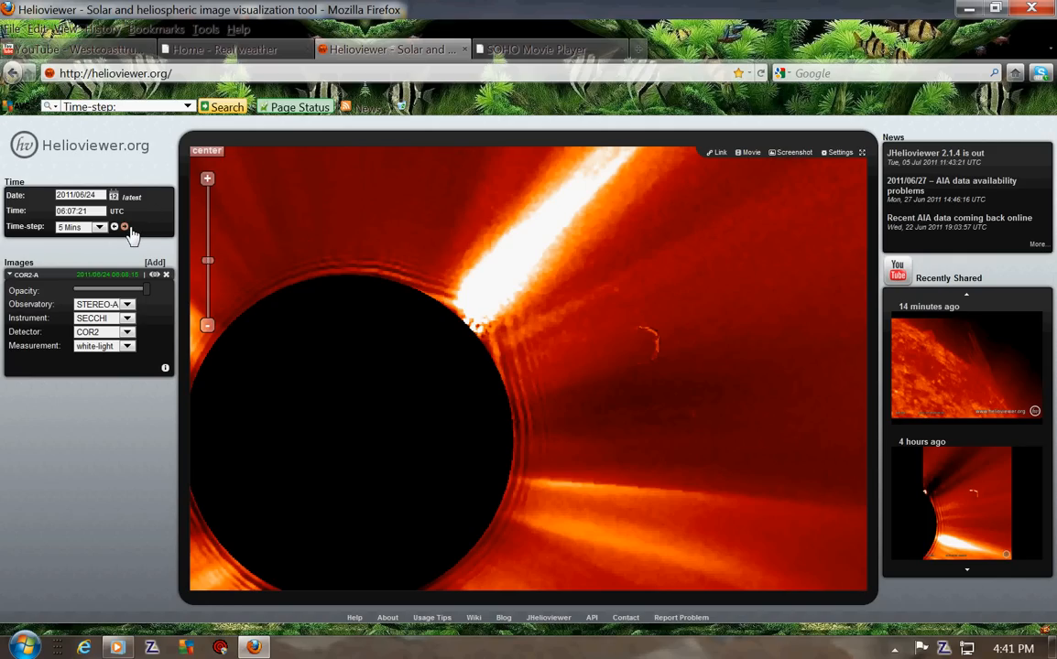
Step the COR2 observation time forward eleven times to 11:07 UTC on 24 June 2011 and view that image.
click(124, 227)
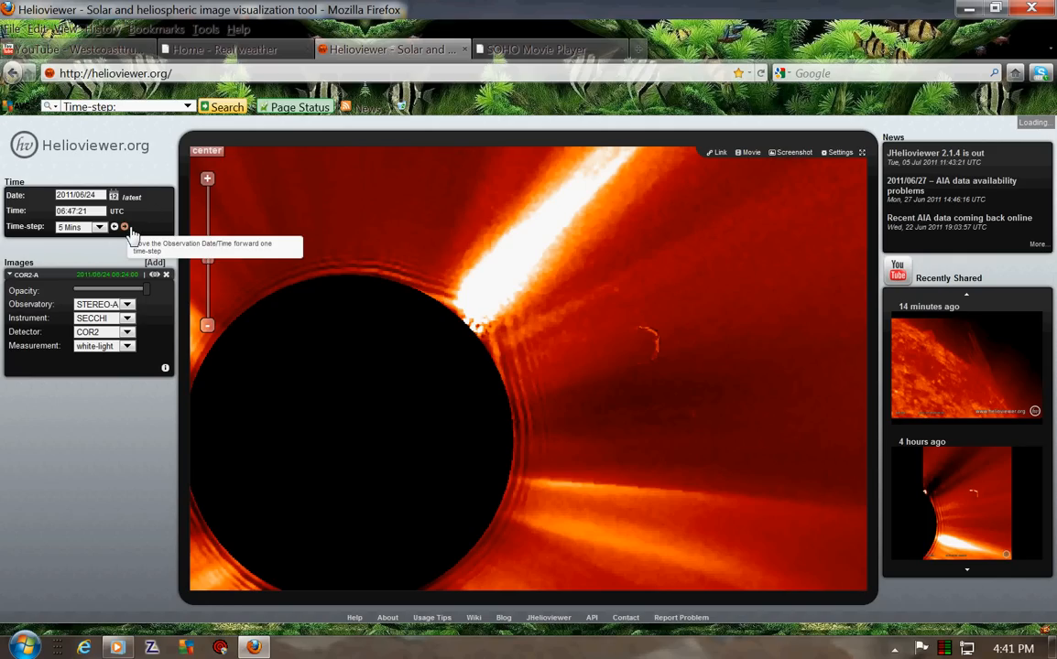
click(125, 228)
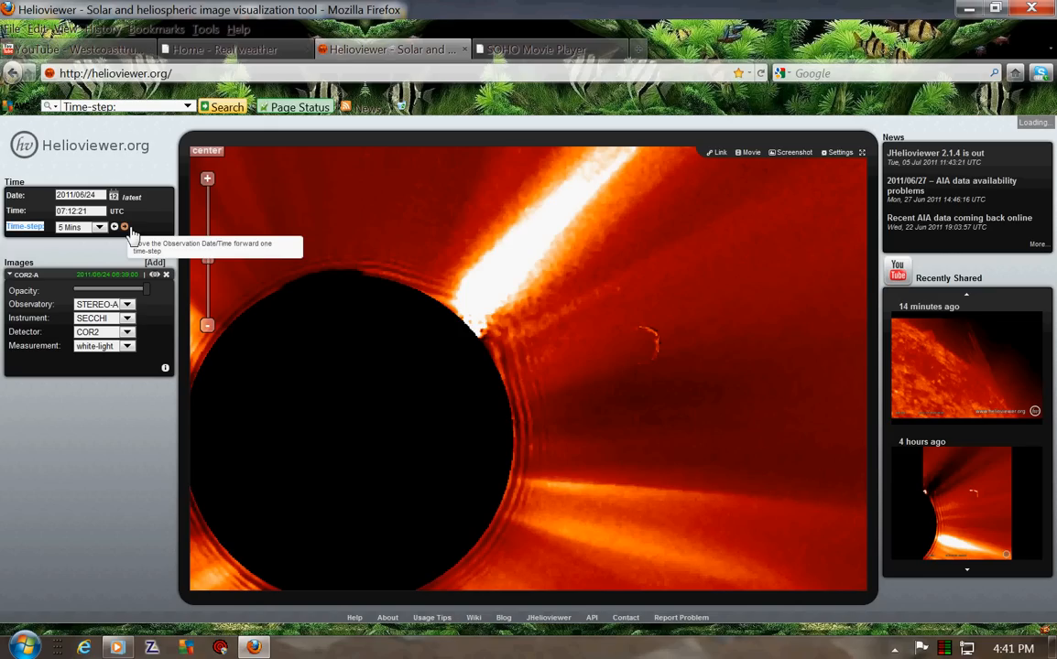
click(125, 228)
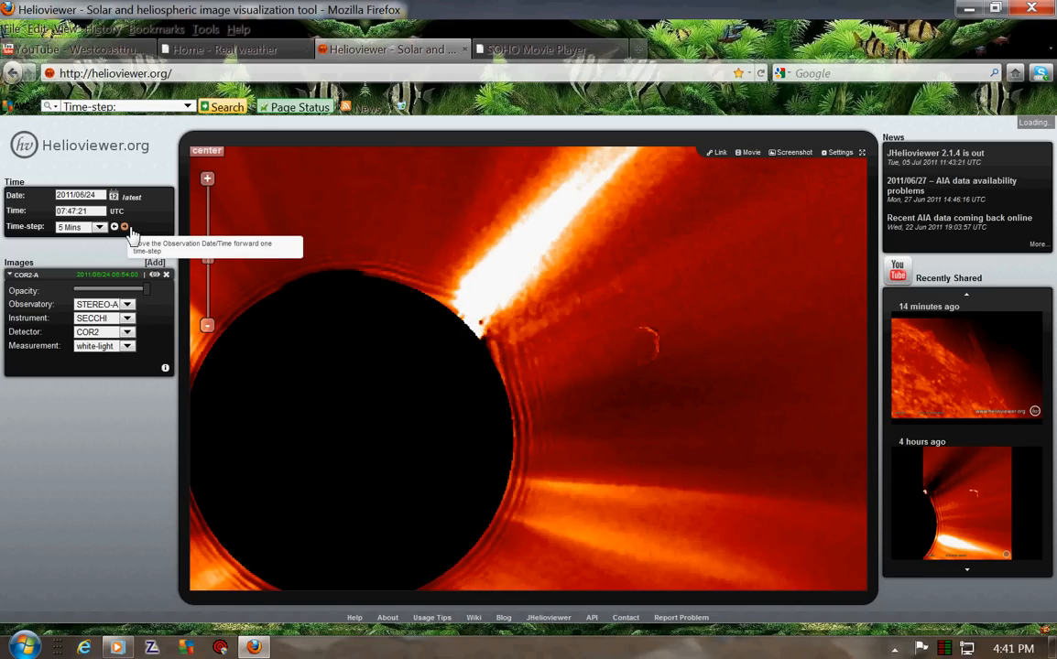
click(124, 227)
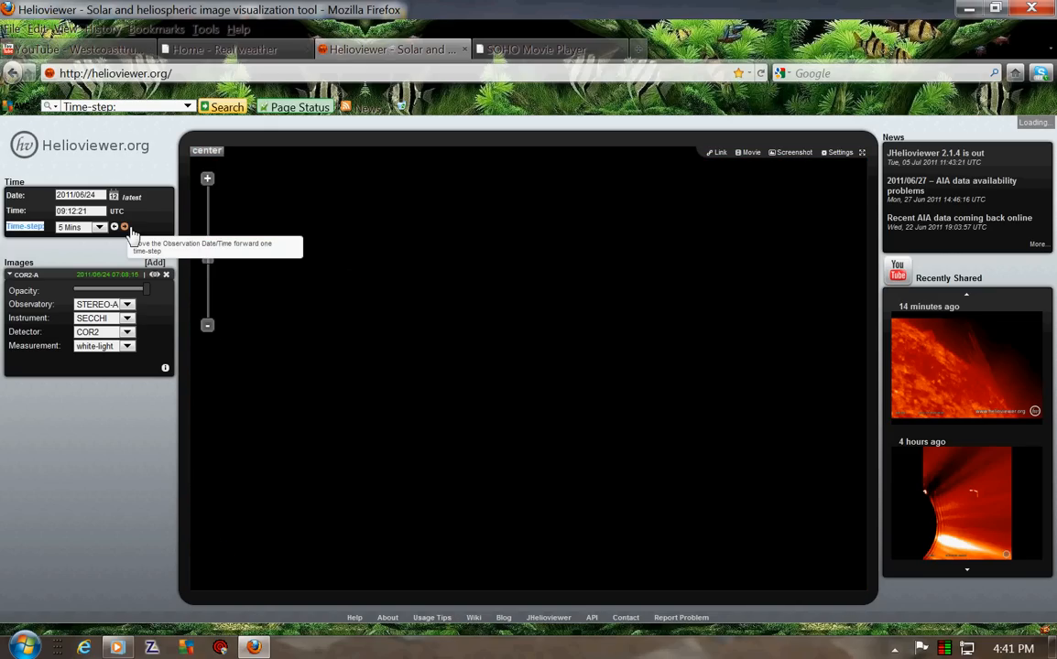
click(124, 227)
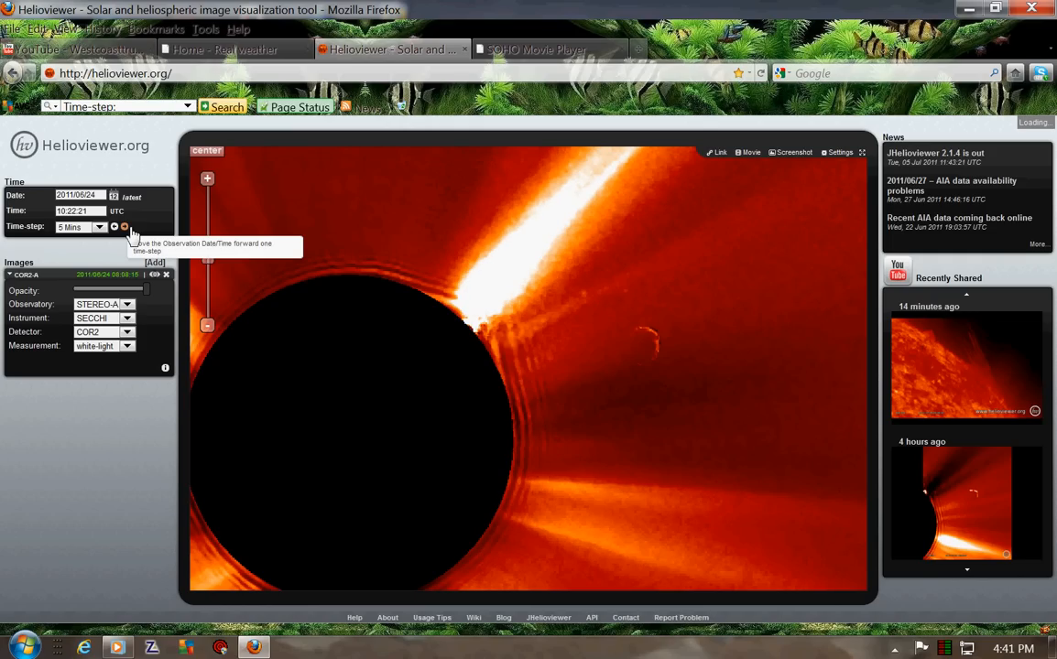
click(124, 227)
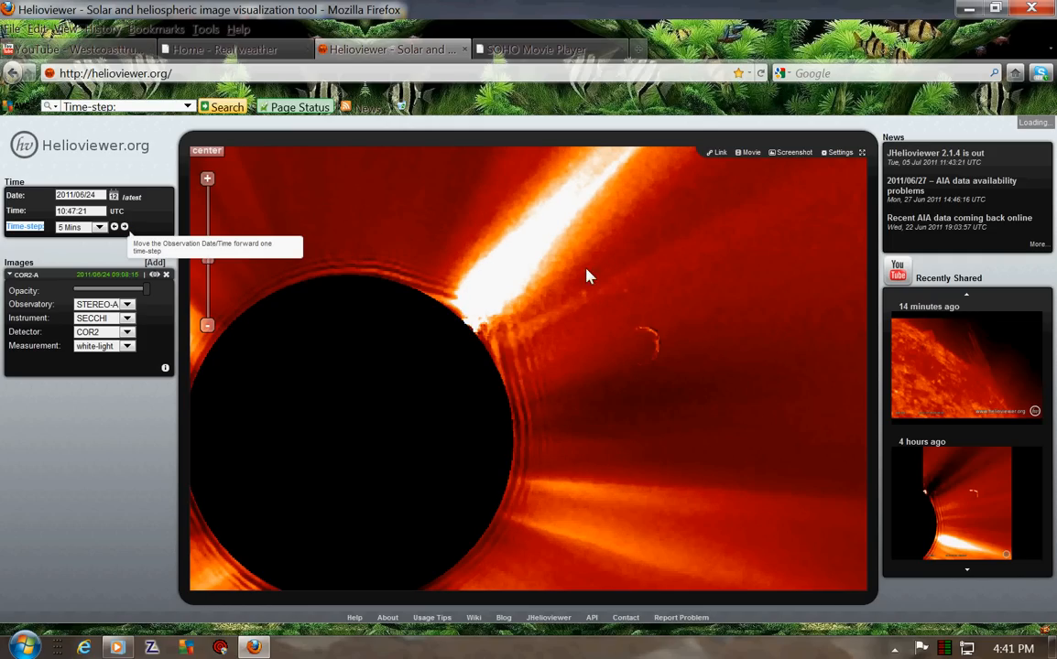
click(125, 227)
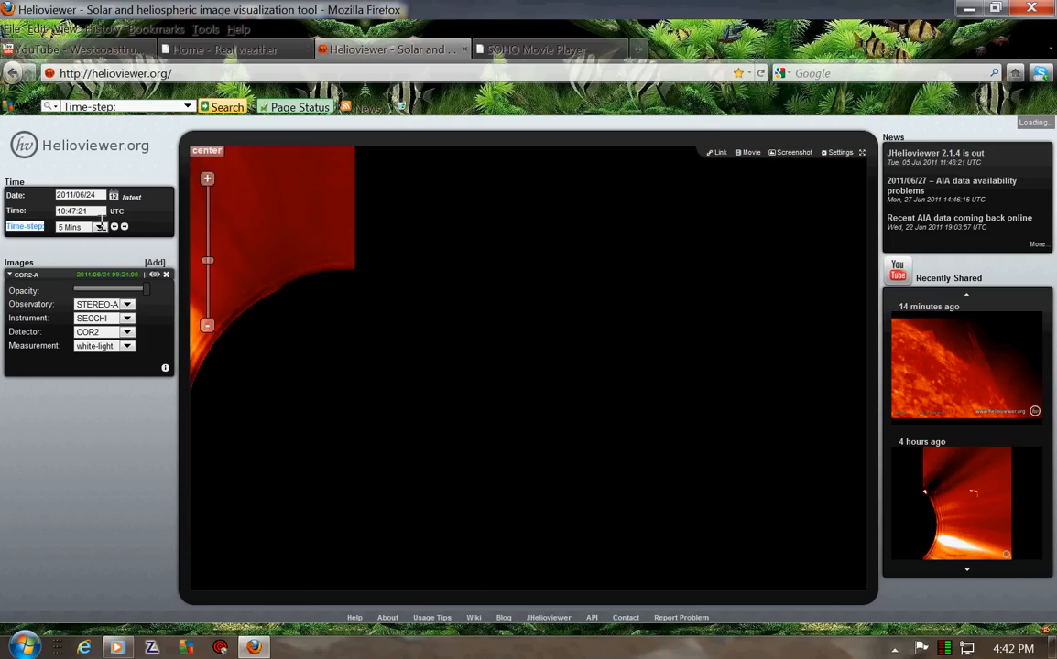
click(124, 227)
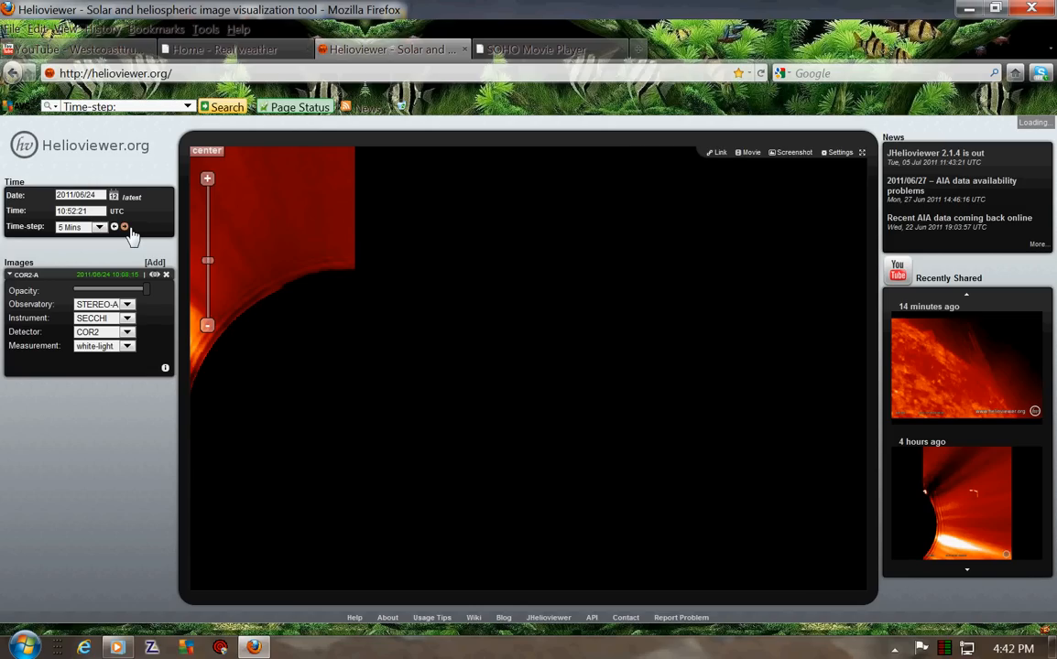
click(125, 228)
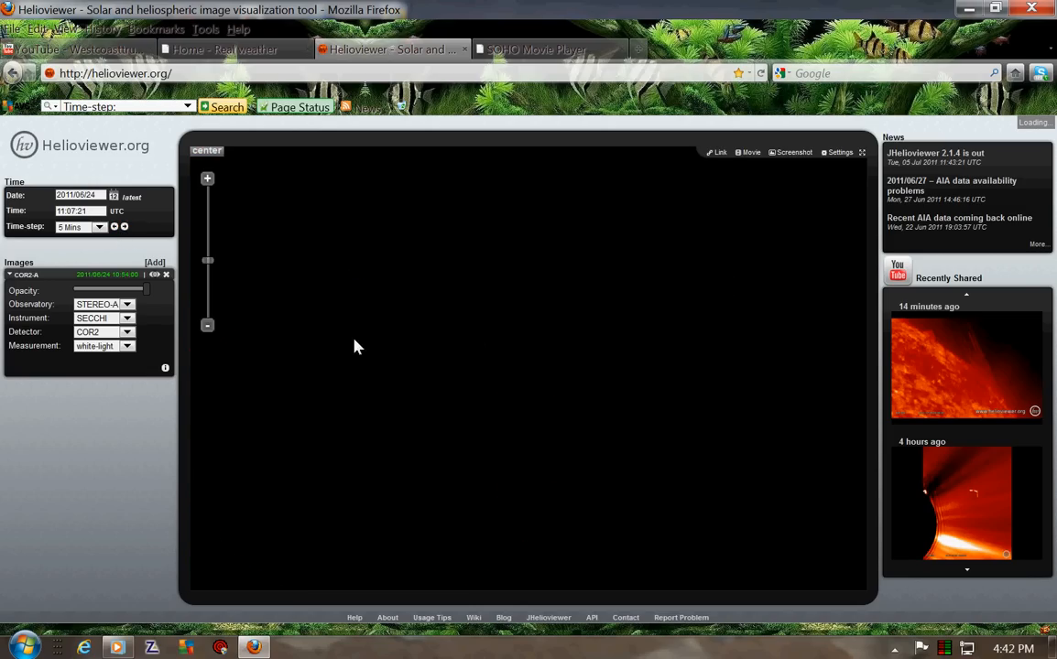
click(113, 227)
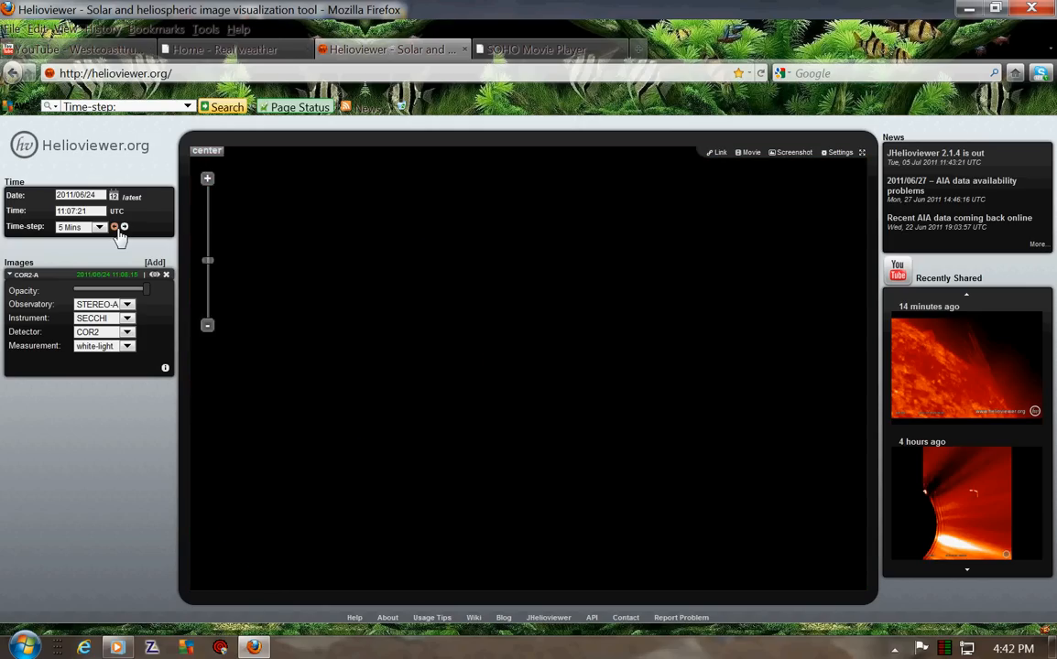
click(113, 227)
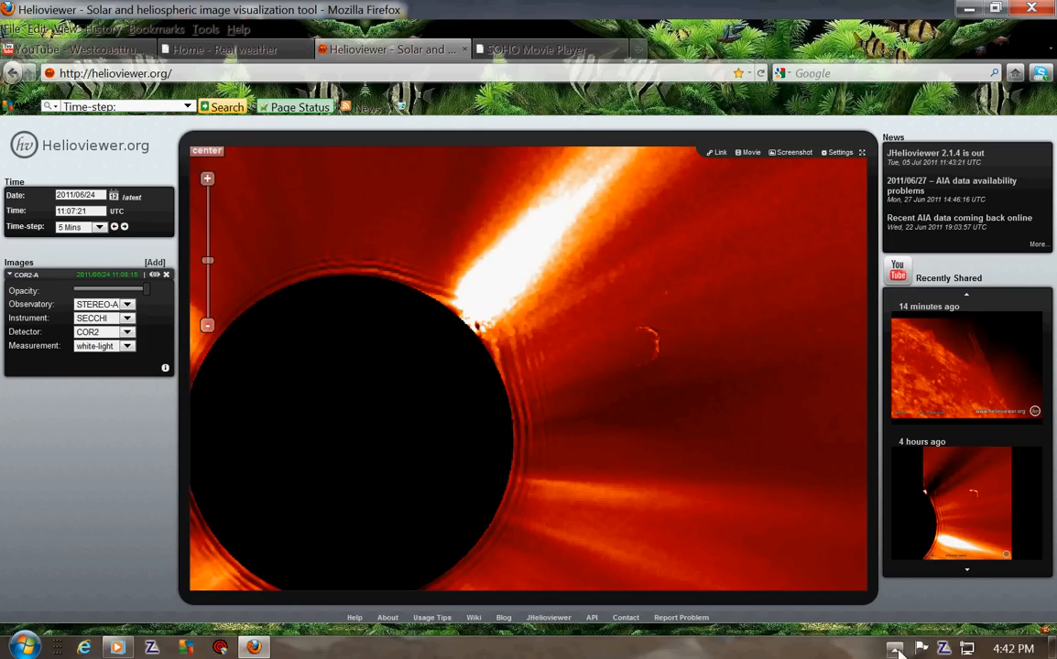
click(894, 648)
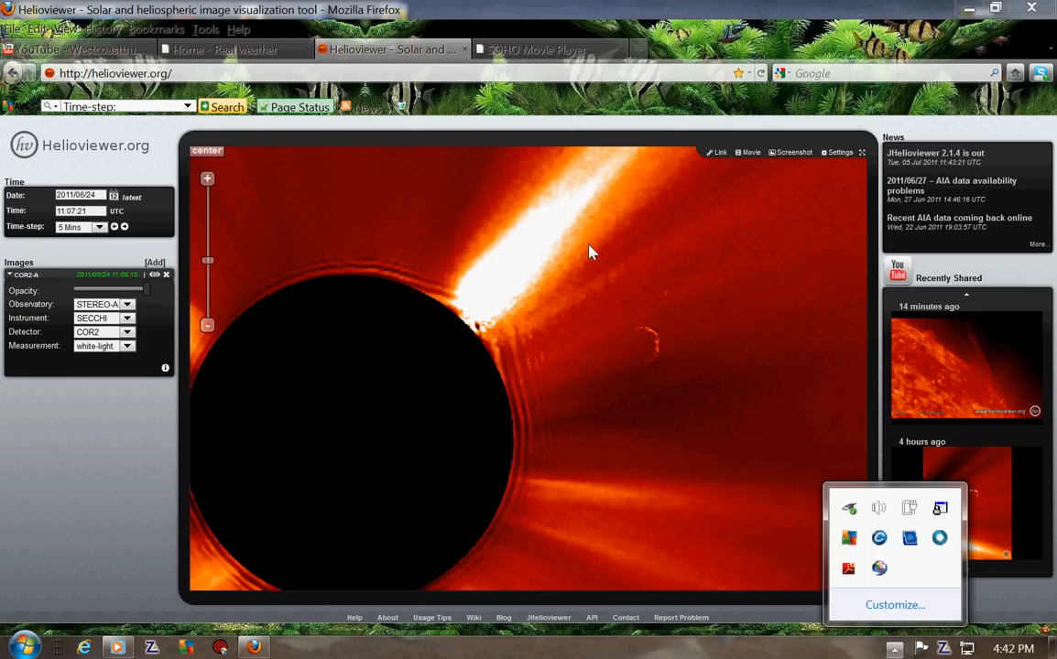
mouse_move(927, 556)
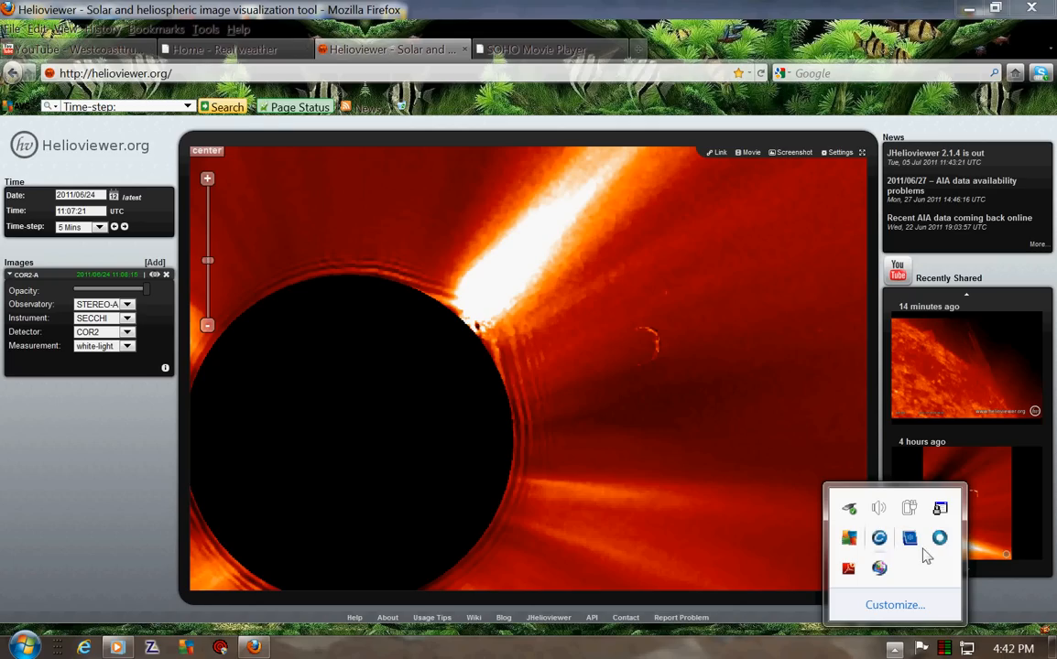
mouse_move(939, 538)
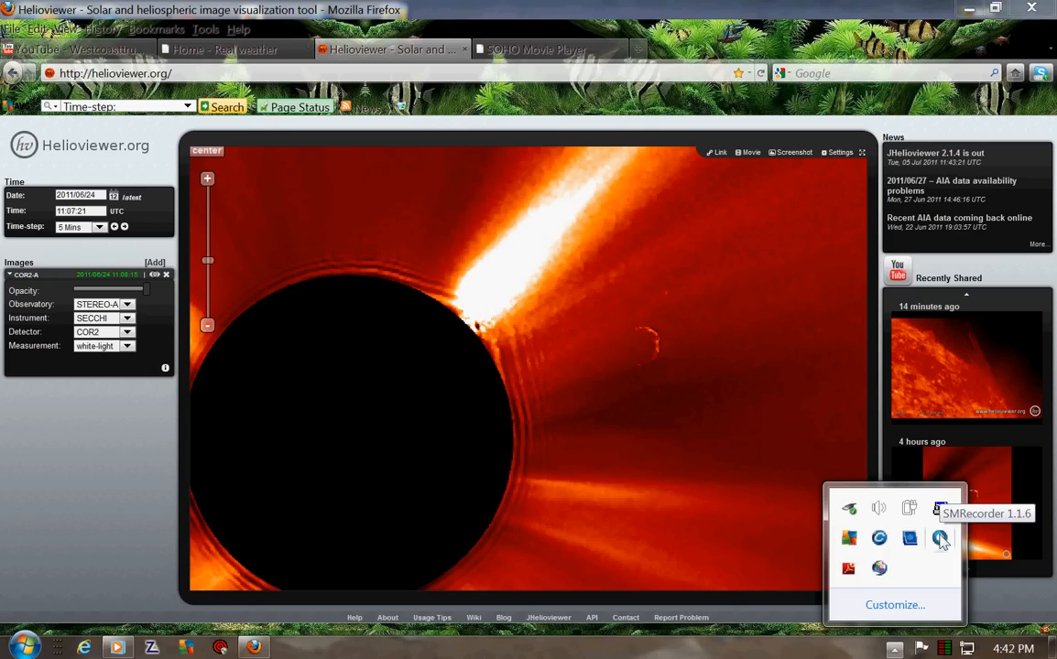